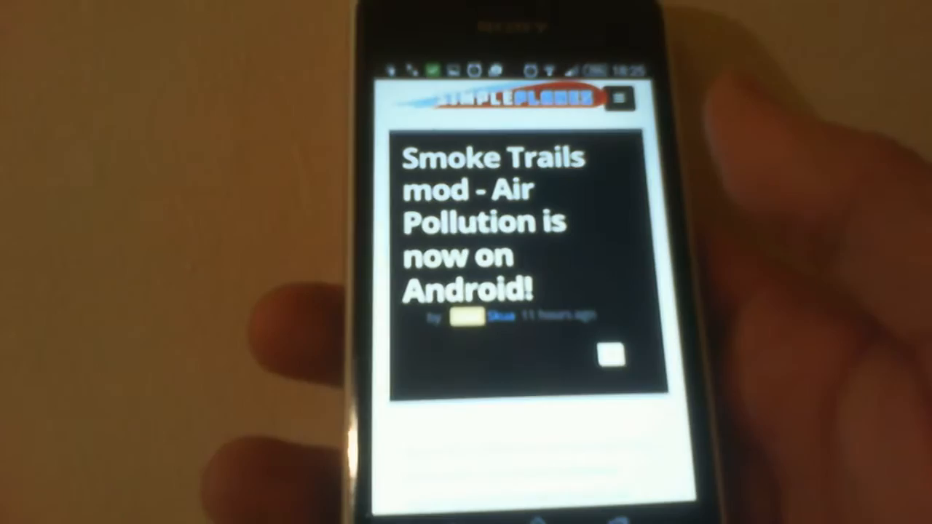
# Start downloading the Air Pollution mod file into the device's Download folder
pyautogui.scroll(-3)
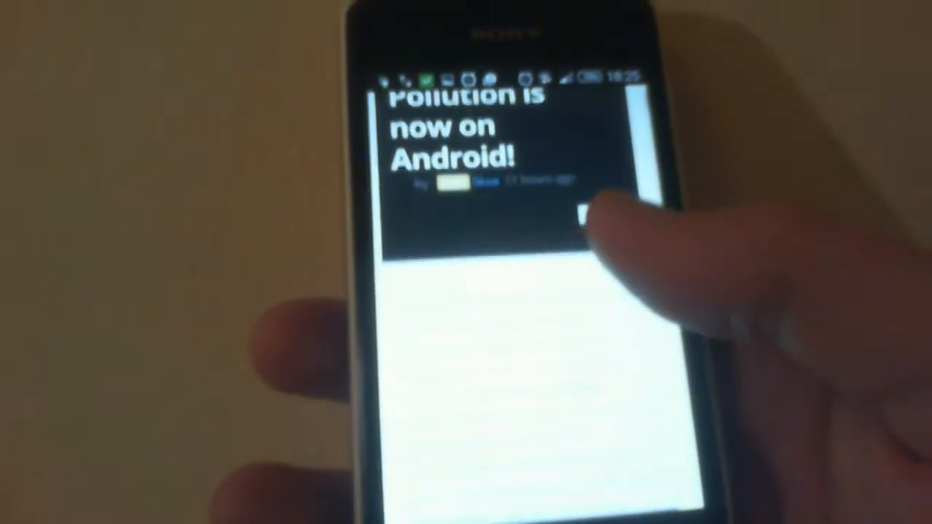
pyautogui.scroll(-3)
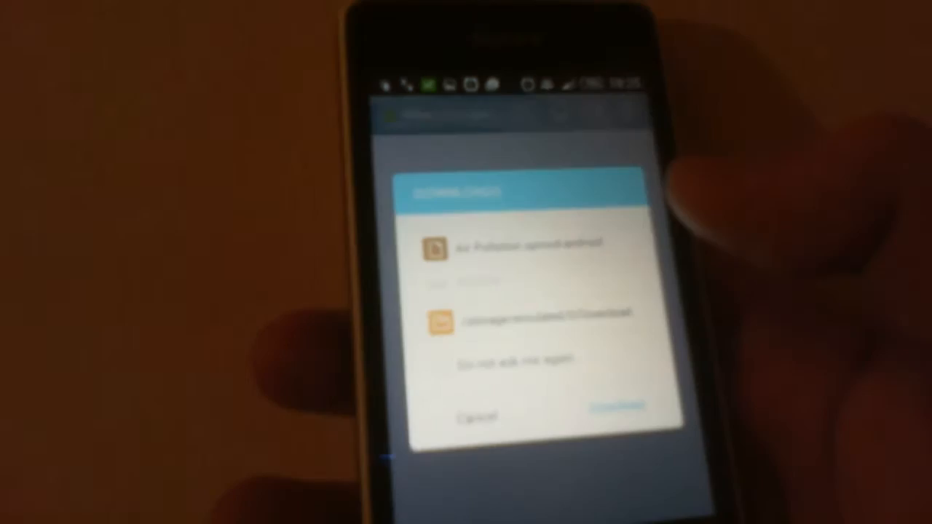
pyautogui.click(615, 404)
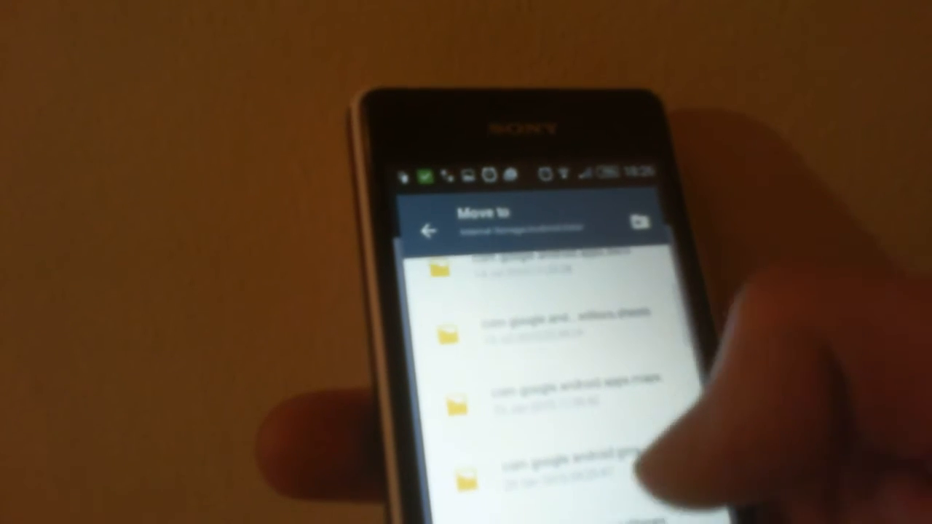
# Browse the folder list toward Android/data/com.jundroo.simpleplanes/files/mods as the move destination
pyautogui.scroll(-3)
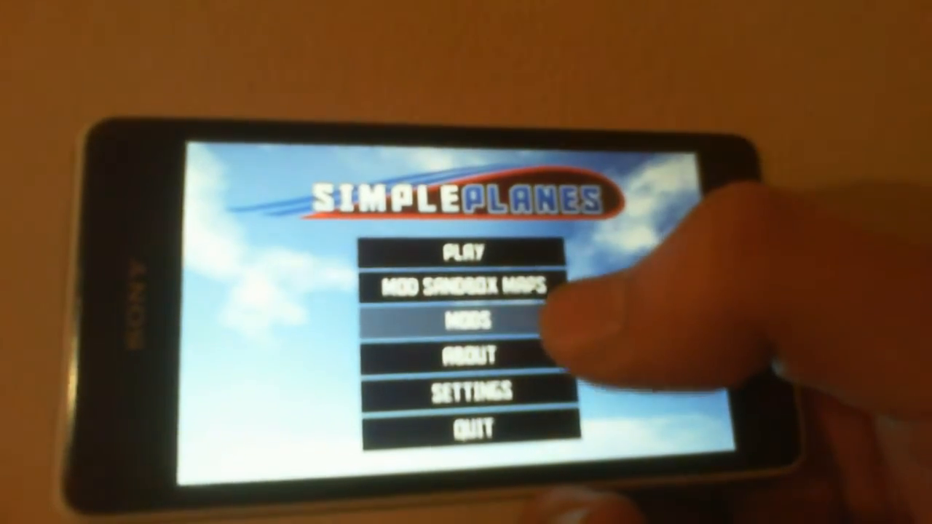
# Enable the Air Pollution mod in the Mods list and return to the main menu
pyautogui.click(466, 321)
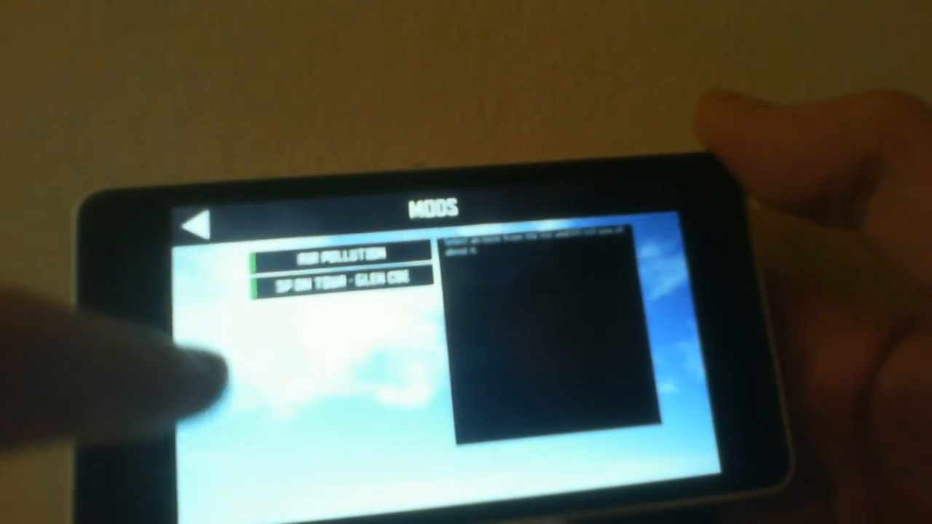
pyautogui.click(342, 253)
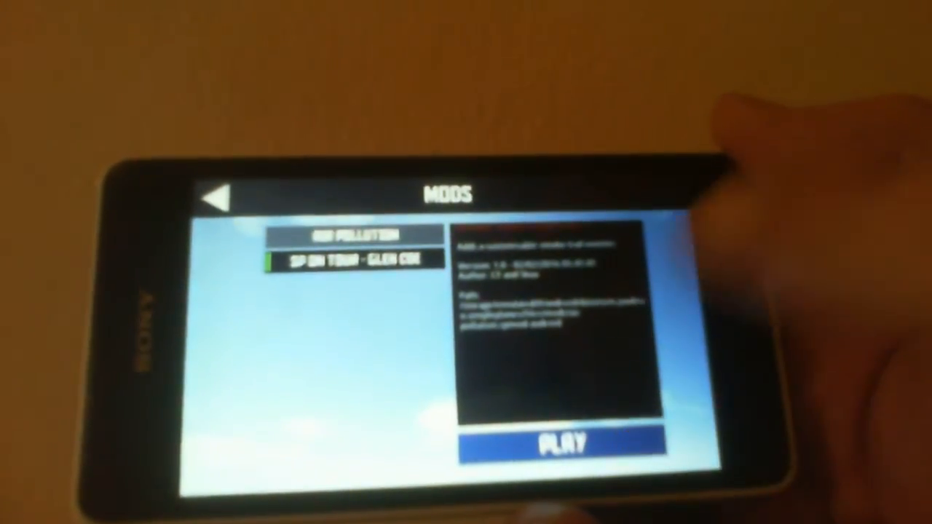
pyautogui.click(216, 198)
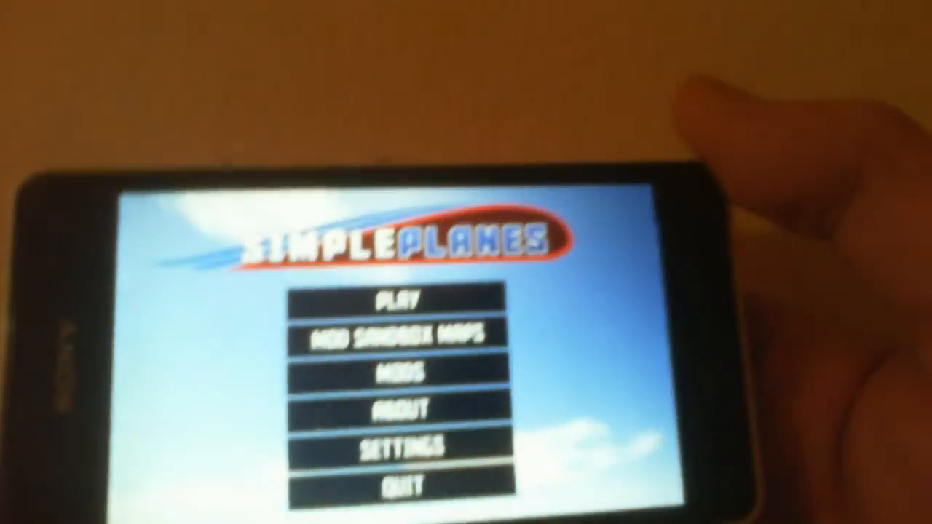